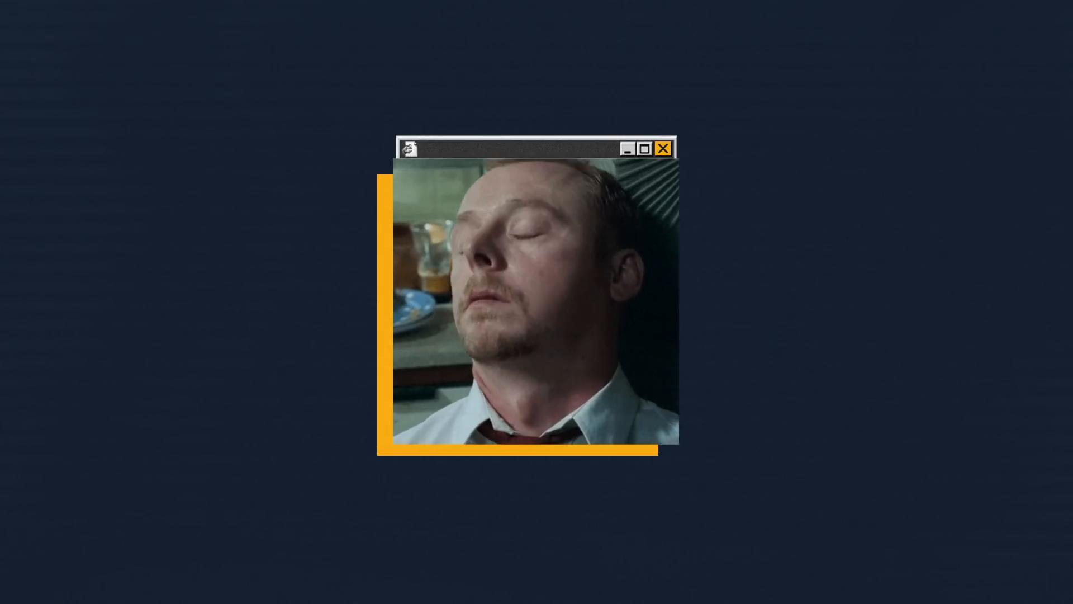
- Add a Stroke effect on the U's Mask 1 path with Paint Style set to Reveal Original Image
left_click(661, 149)
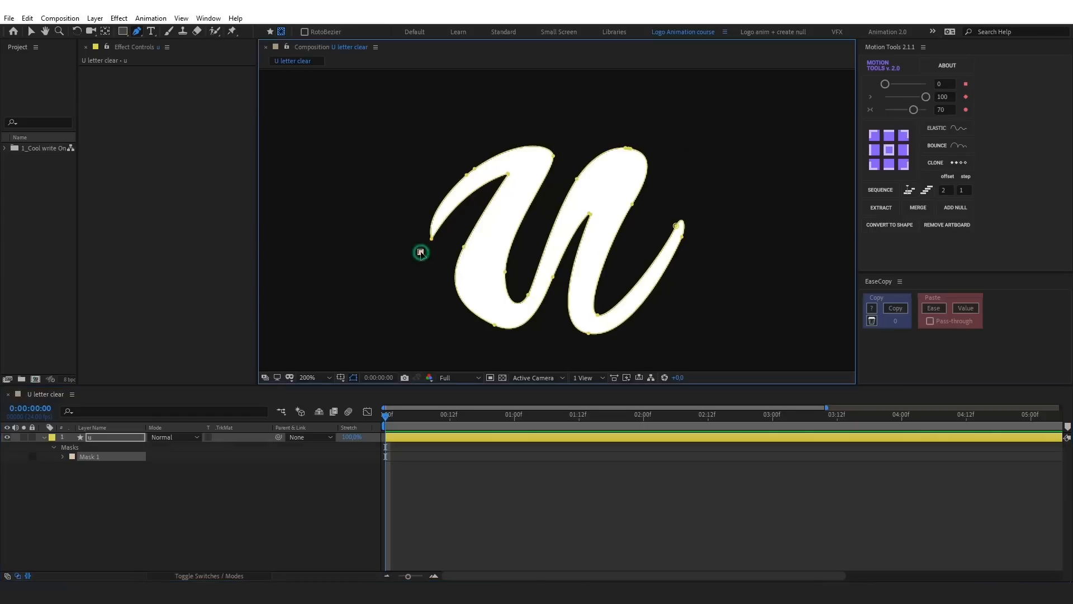
left_click(554, 261)
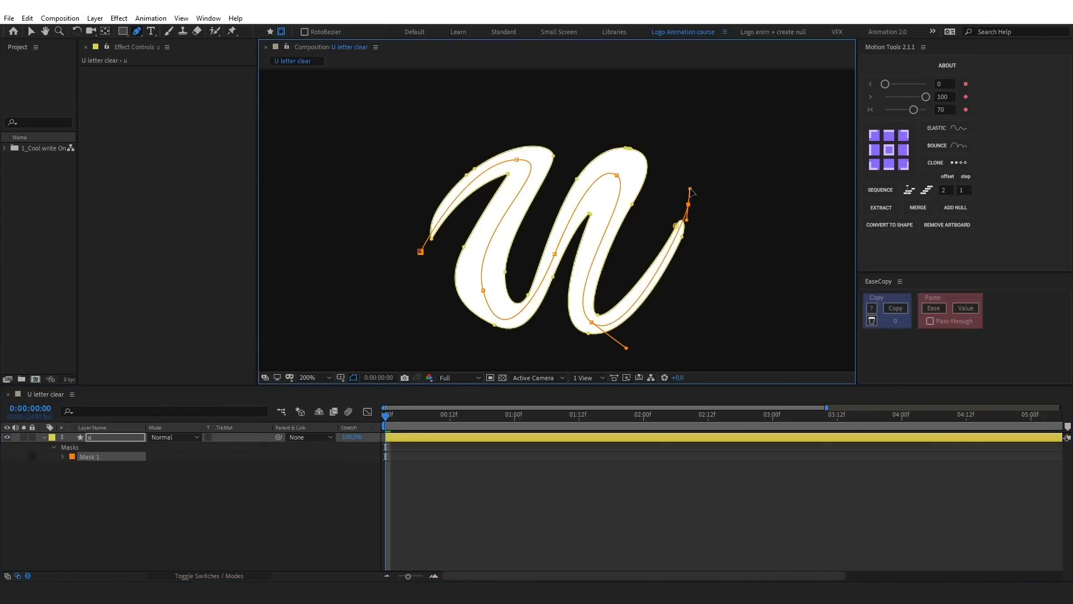
type("s")
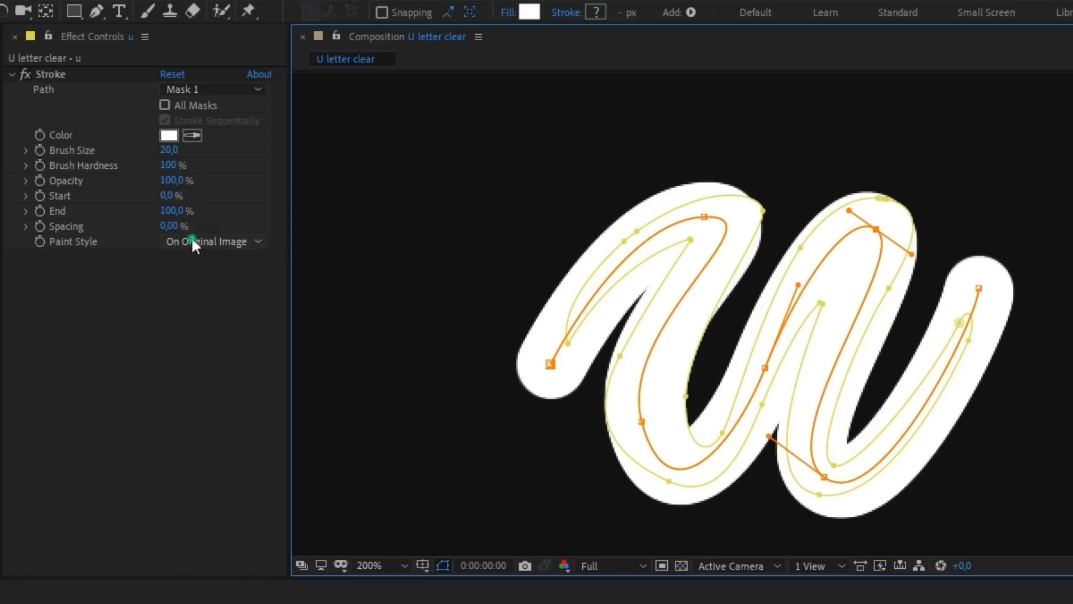
left_click(212, 241)
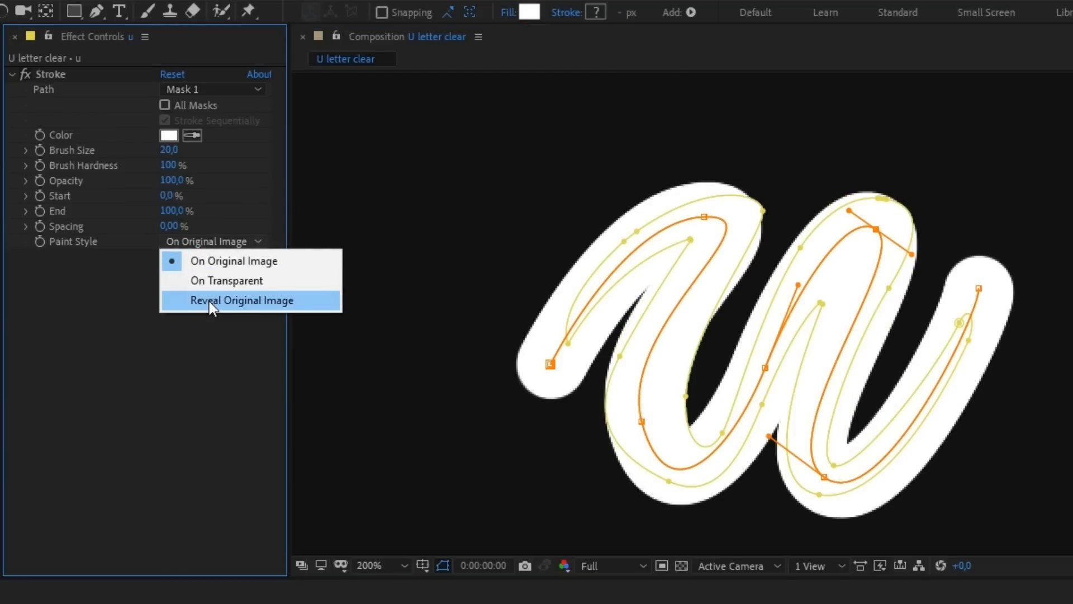
left_click(241, 300)
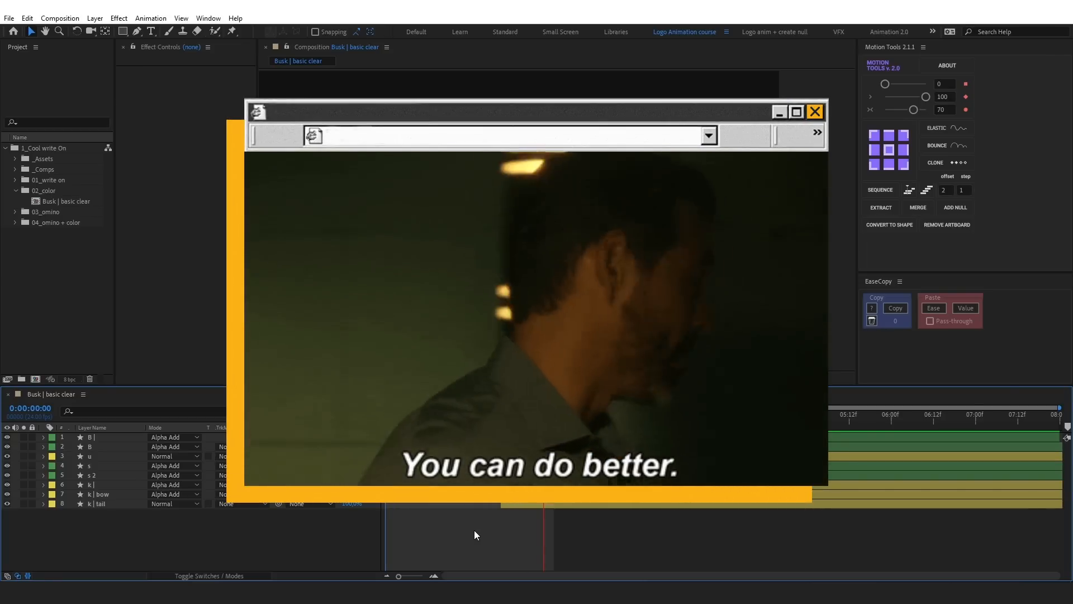
- Nest the write-on, duplicate it, and tint one copy's Fill a lighter red (FA7171)
left_click(813, 112)
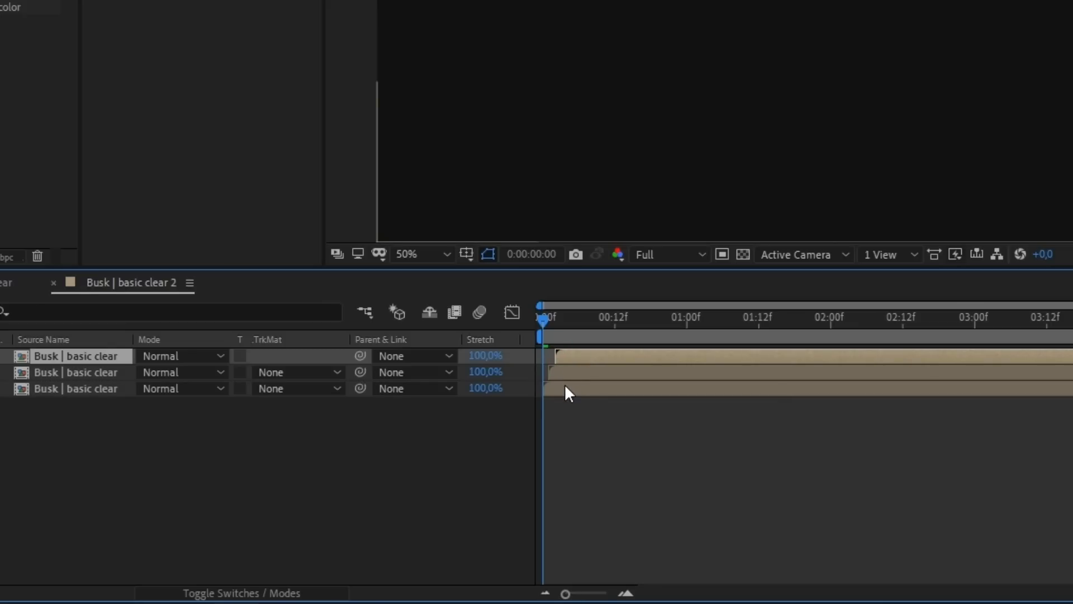
left_click(75, 388)
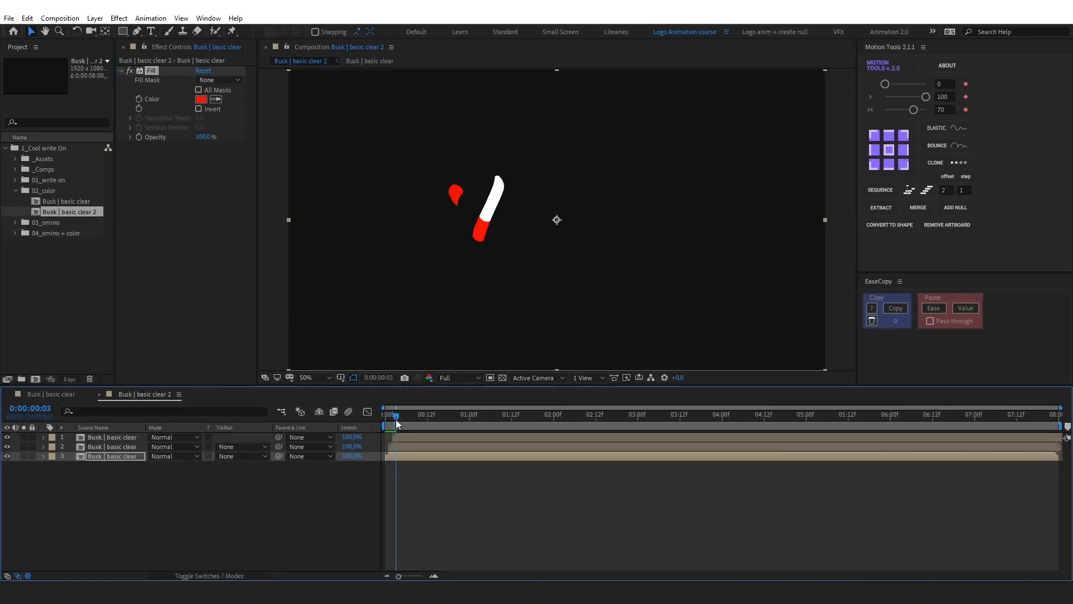
left_click(399, 414)
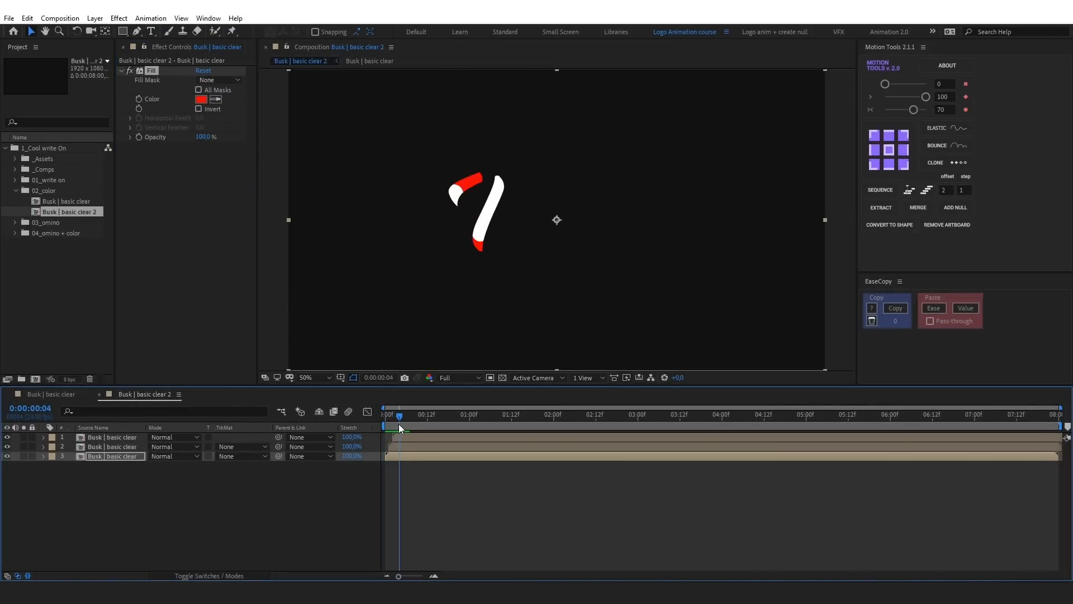
left_click(201, 98)
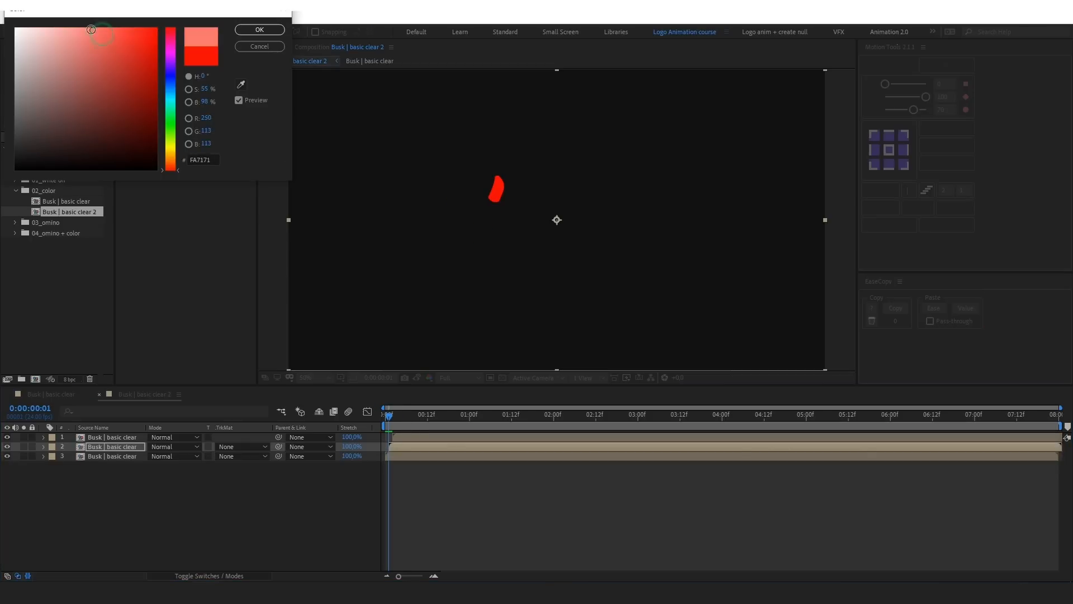
left_click(259, 29)
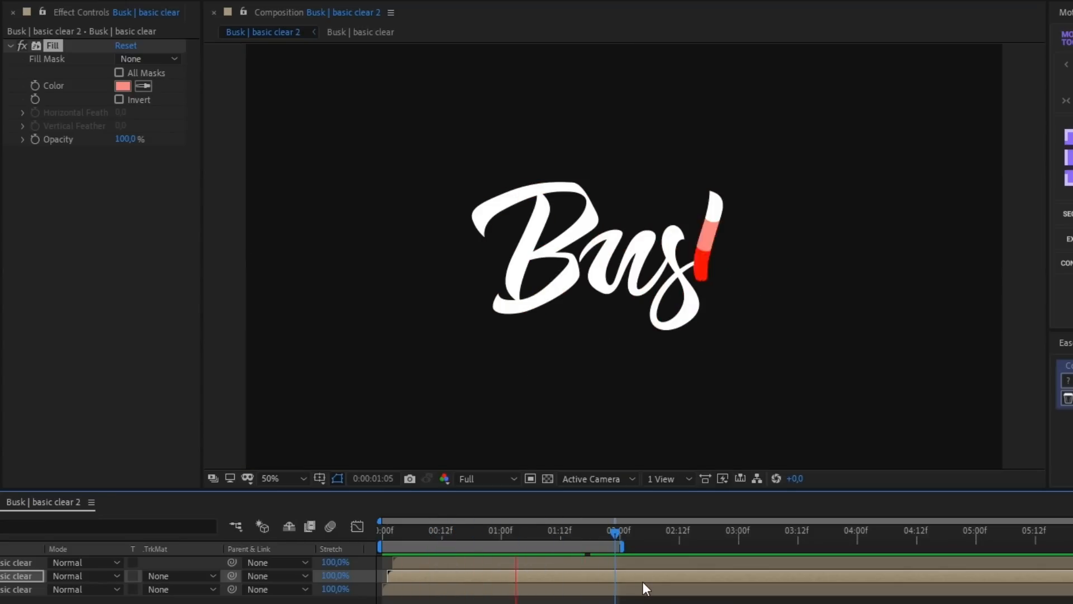
left_click_drag(614, 548, 613, 548)
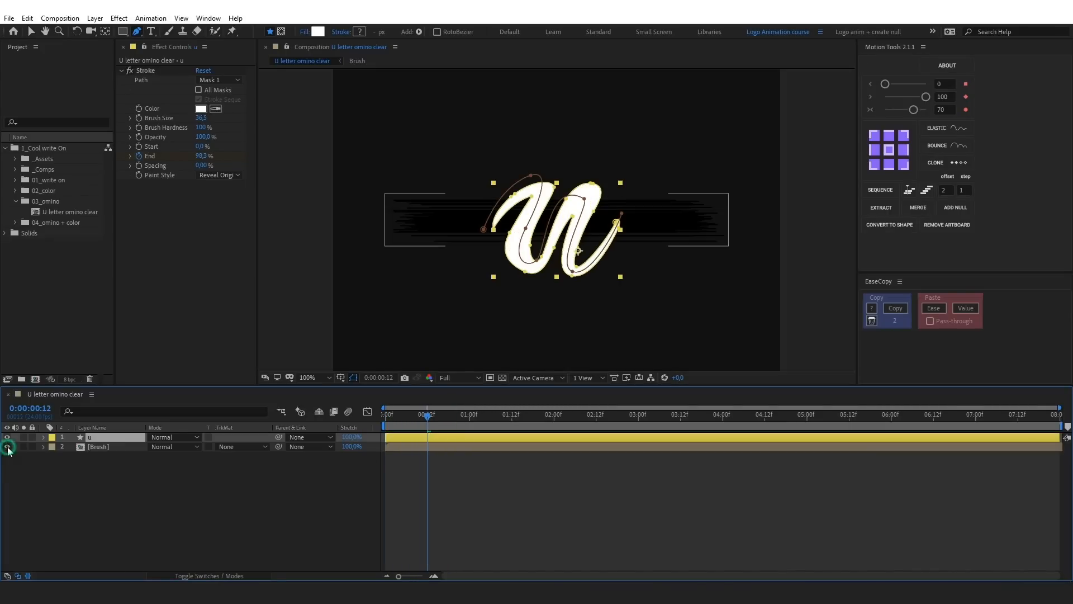
- Point the omino snake effect at the U layer and make it follow Mask 1
left_click(357, 61)
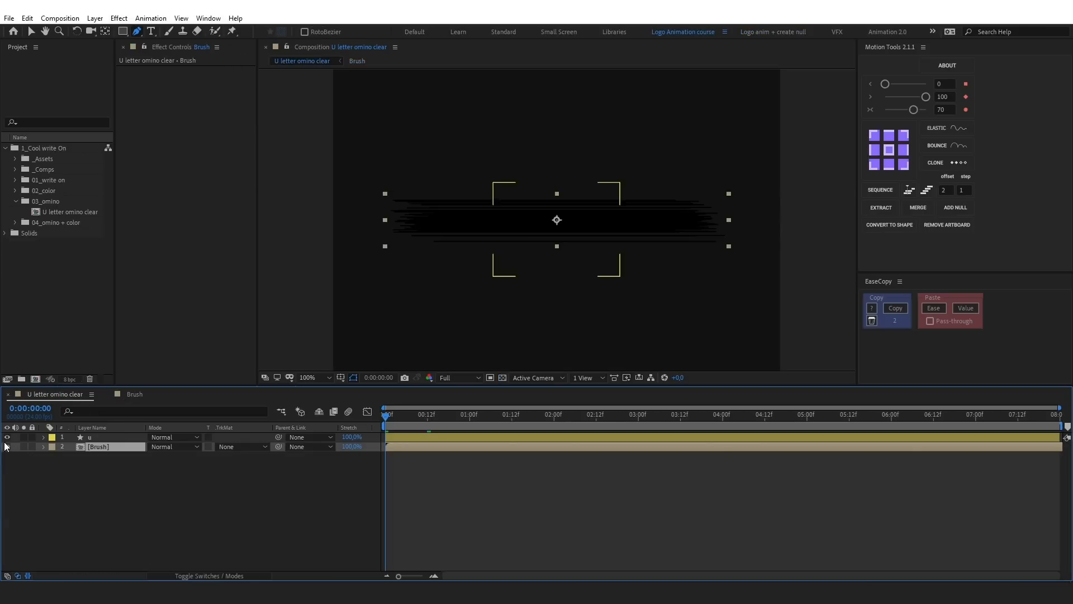
left_click(420, 413)
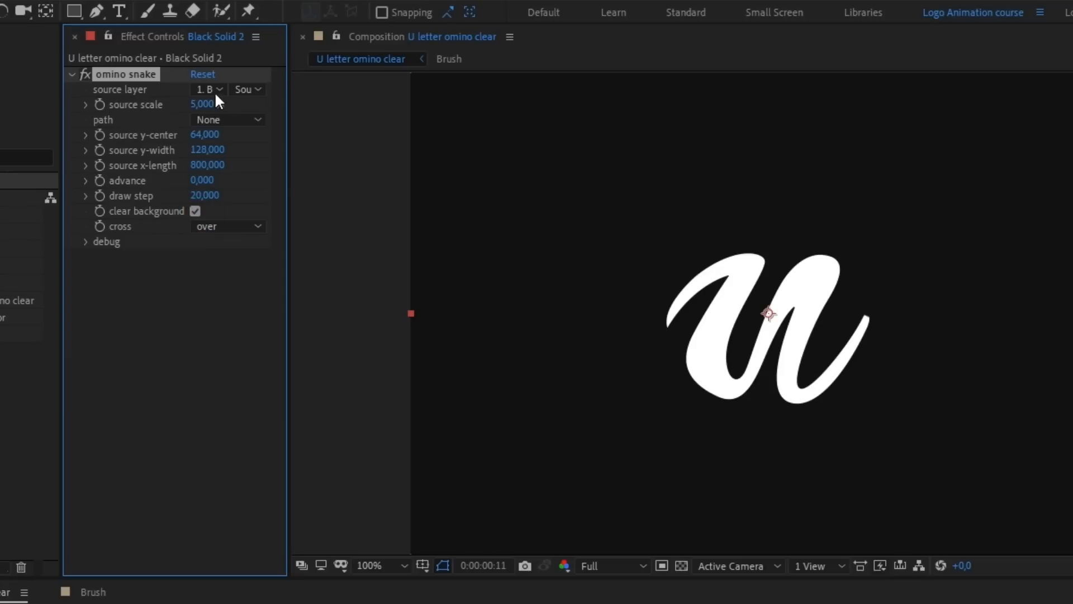
left_click(208, 89)
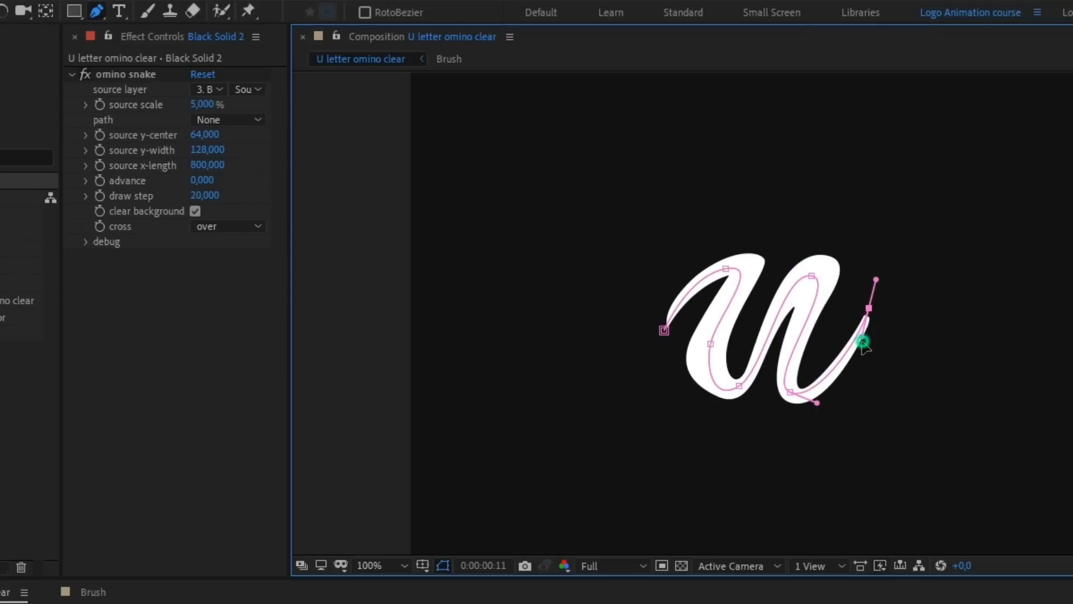
left_click(226, 119)
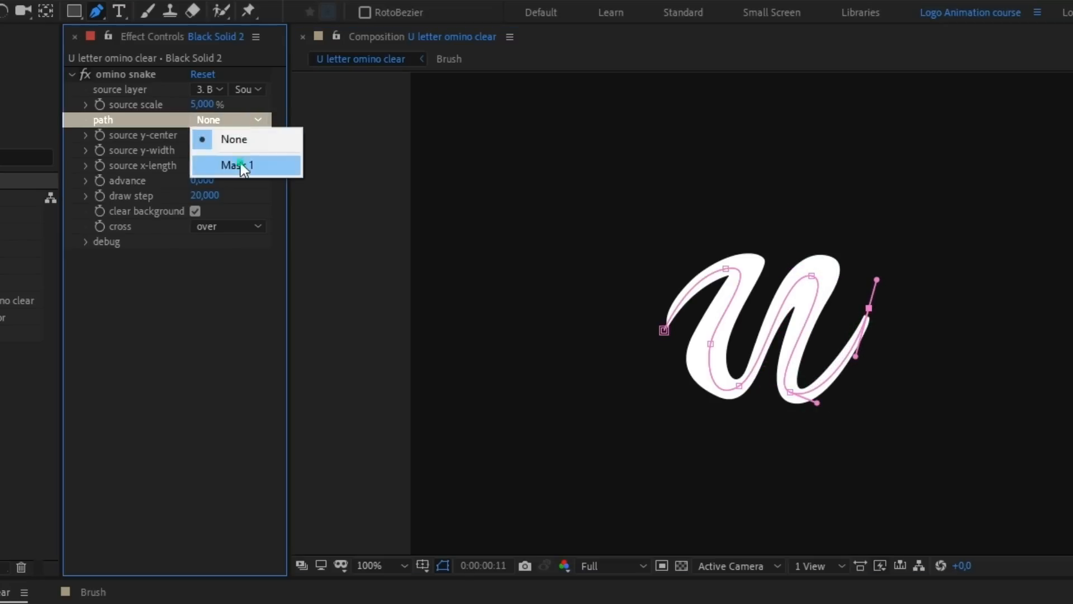
left_click(236, 164)
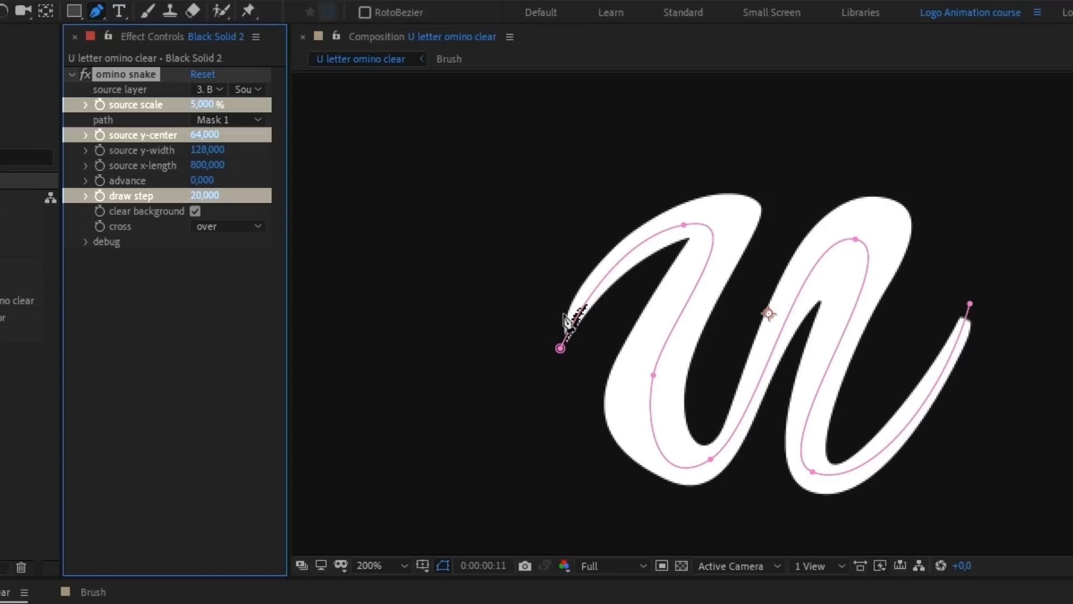
- Scrub source scale up to 44, draw step down to 1 and source y-center to 52
left_click_drag(206, 105, 229, 105)
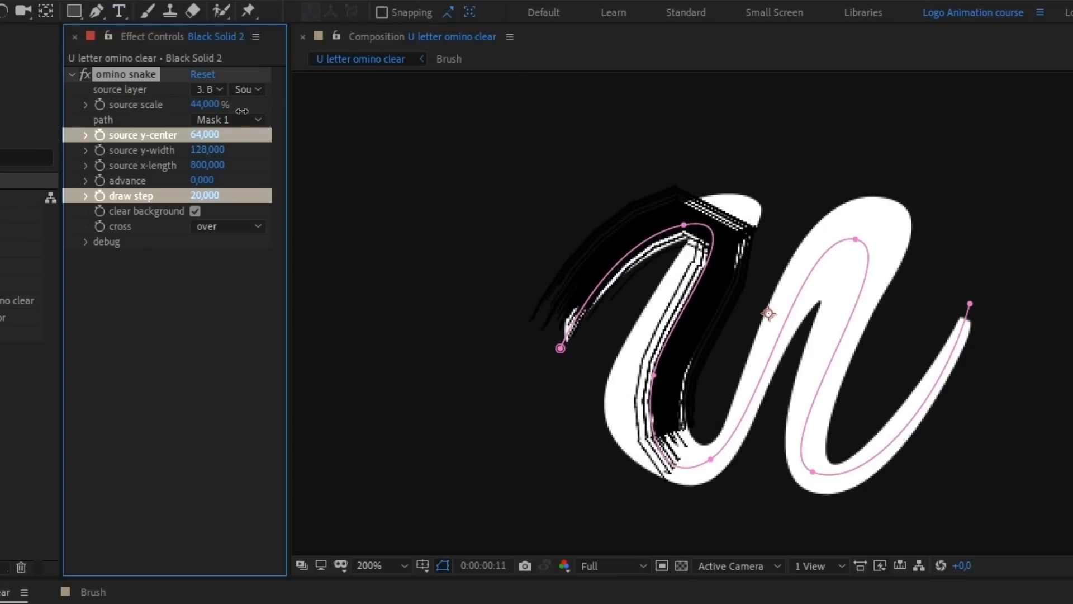
left_click_drag(206, 194, 191, 194)
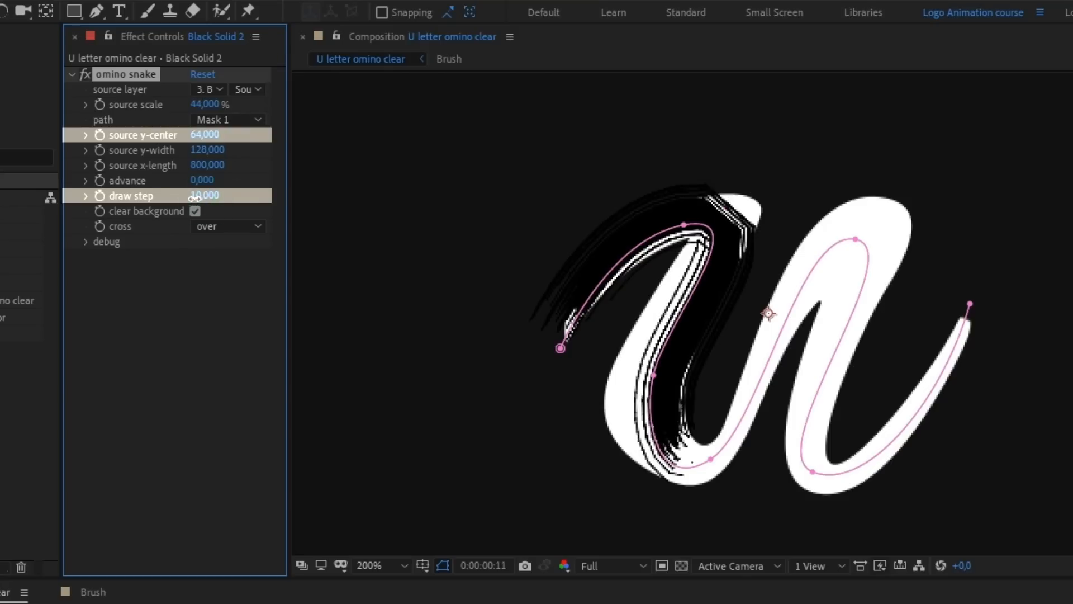
left_click_drag(203, 135, 199, 134)
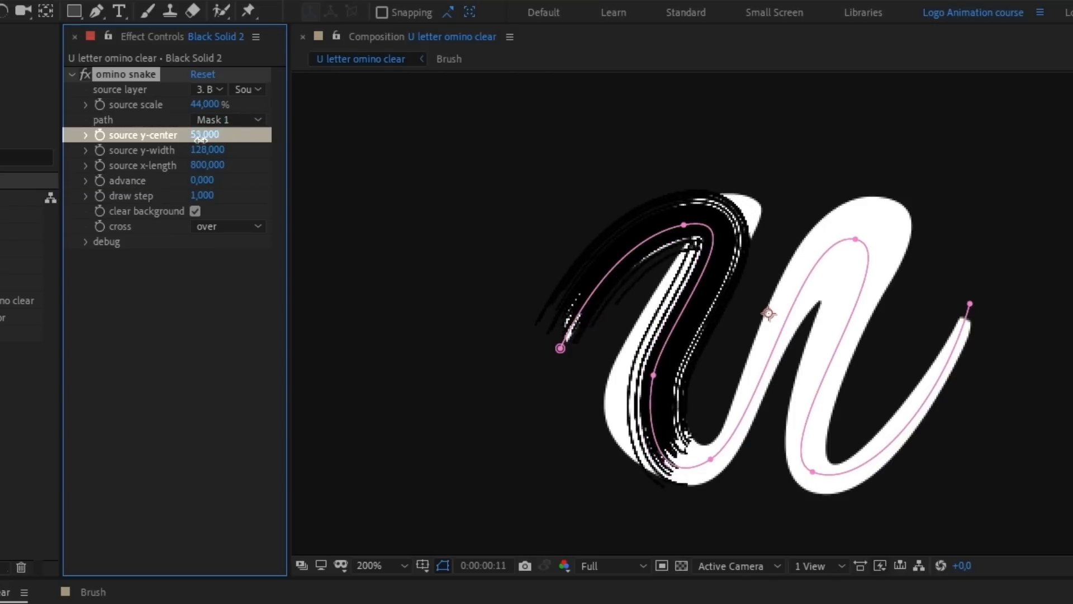
left_click_drag(206, 104, 219, 104)
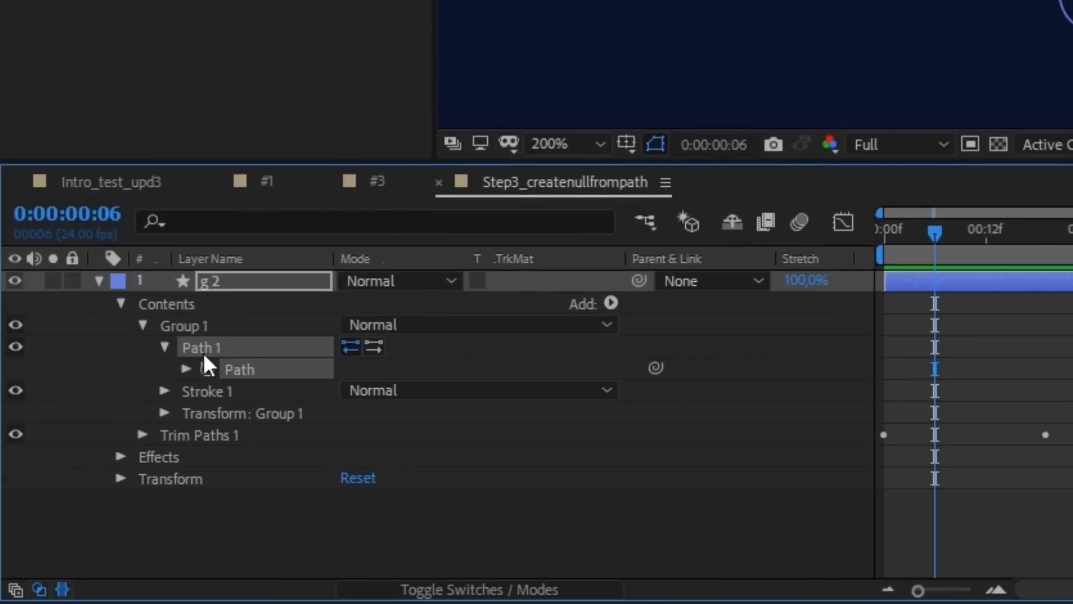
- Create Points Follow Nulls from the 9's Path 1 and keyframe one null's Position
left_click(650, 303)
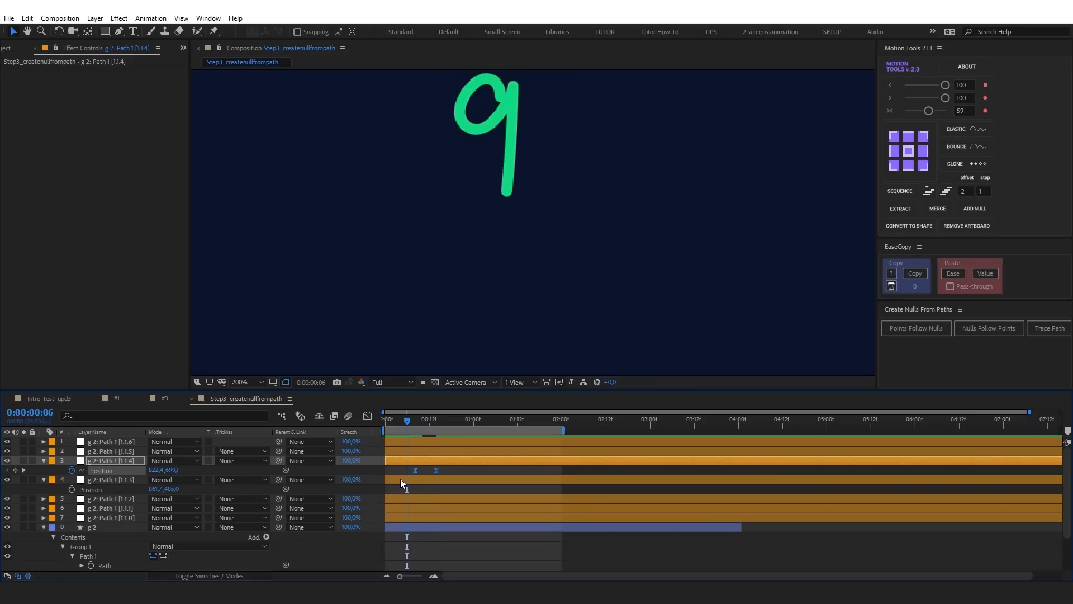
left_click(396, 419)
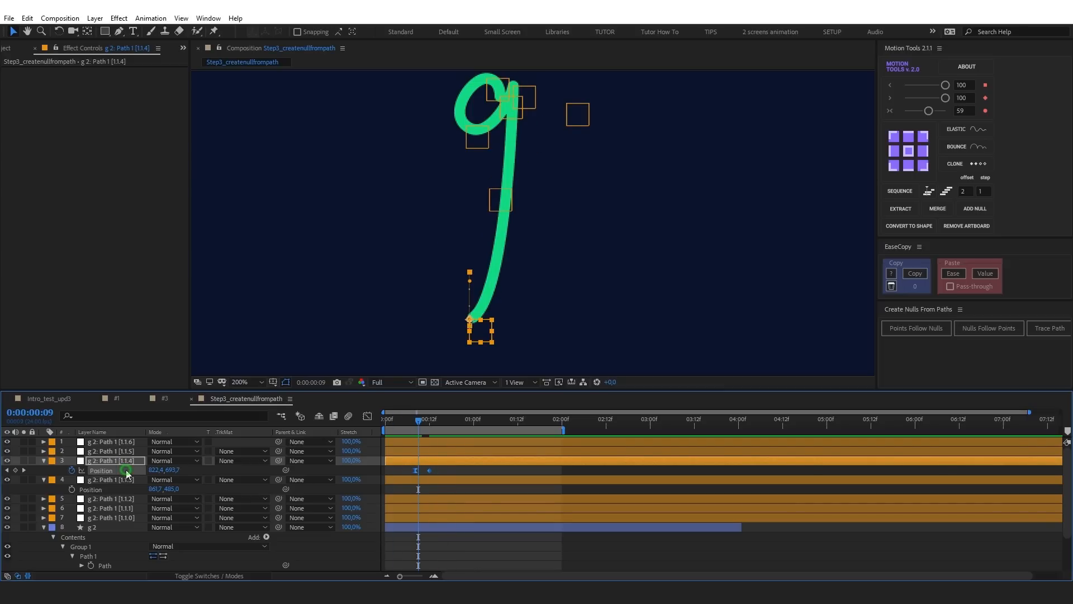
left_click(961, 129)
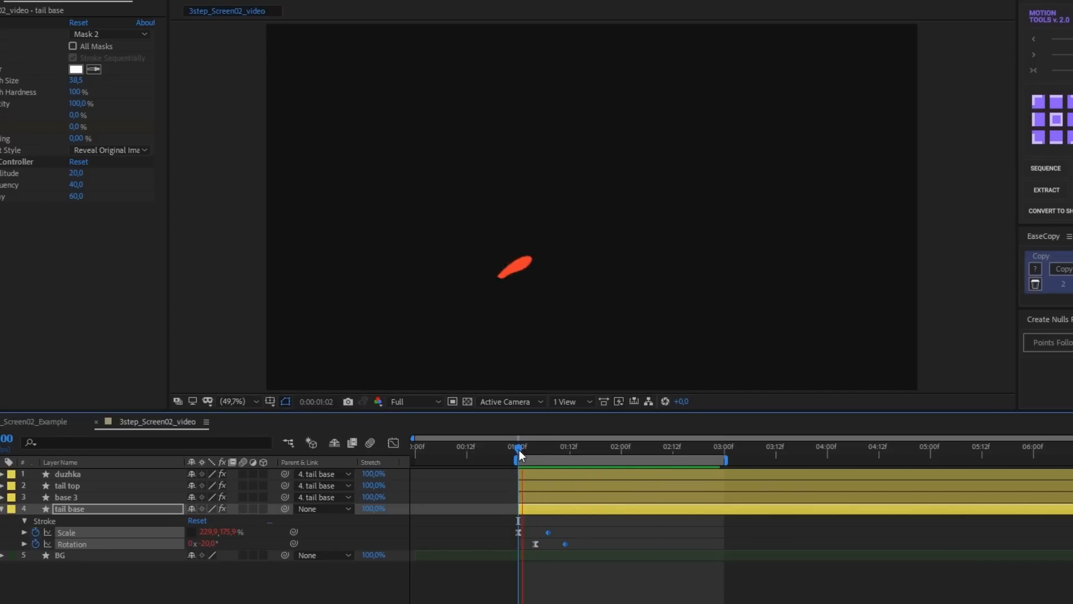
- Move the playhead to the one-second mark to check the tail base Scale and Rotation animation
left_click(562, 445)
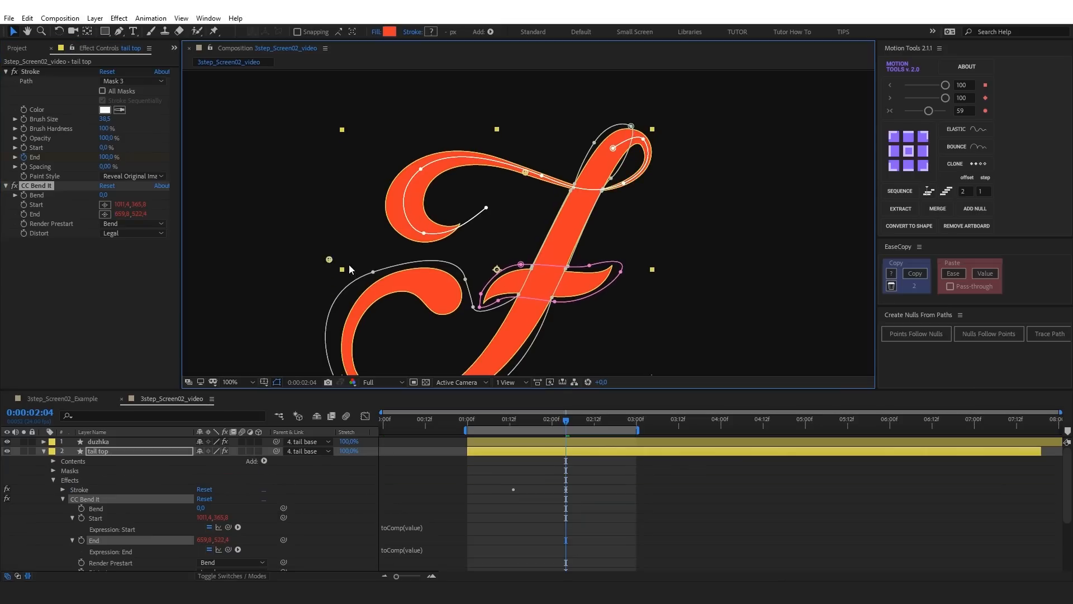
- Reposition CC Bend It's End point on the f's tail and raise Bend to 12
left_click_drag(329, 259, 310, 249)
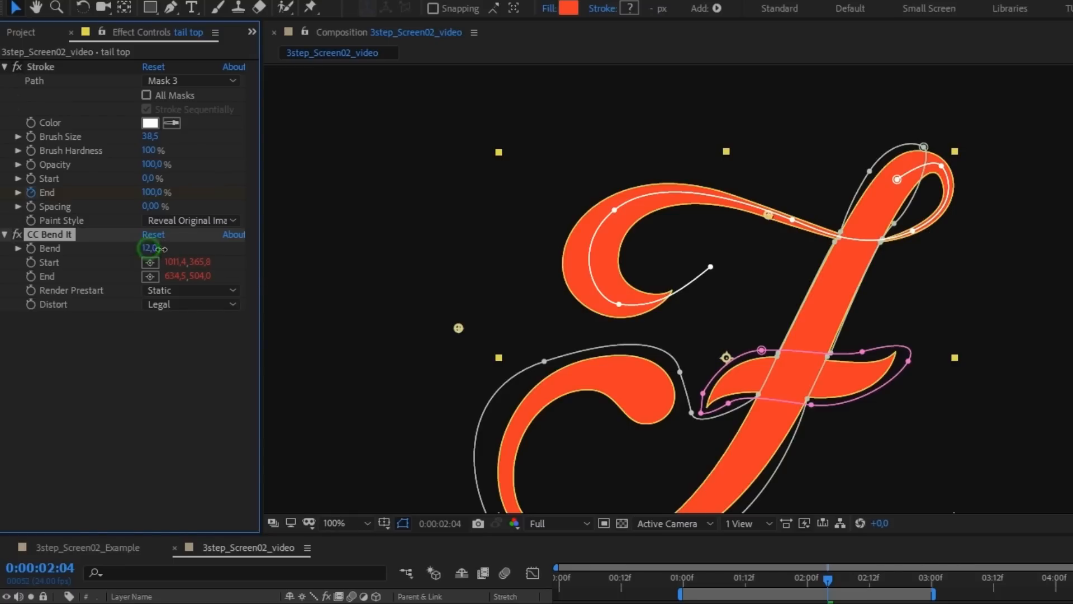
left_click_drag(147, 248, 141, 248)
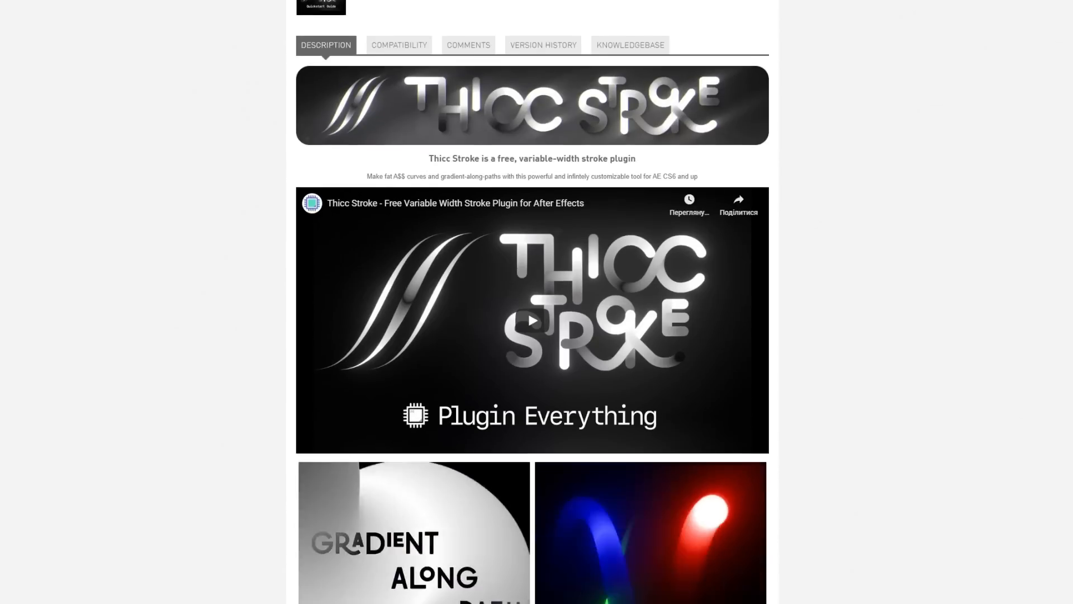
- Scroll the Thicc Stroke product page down to its Thicc Features list
scroll("down", 3)
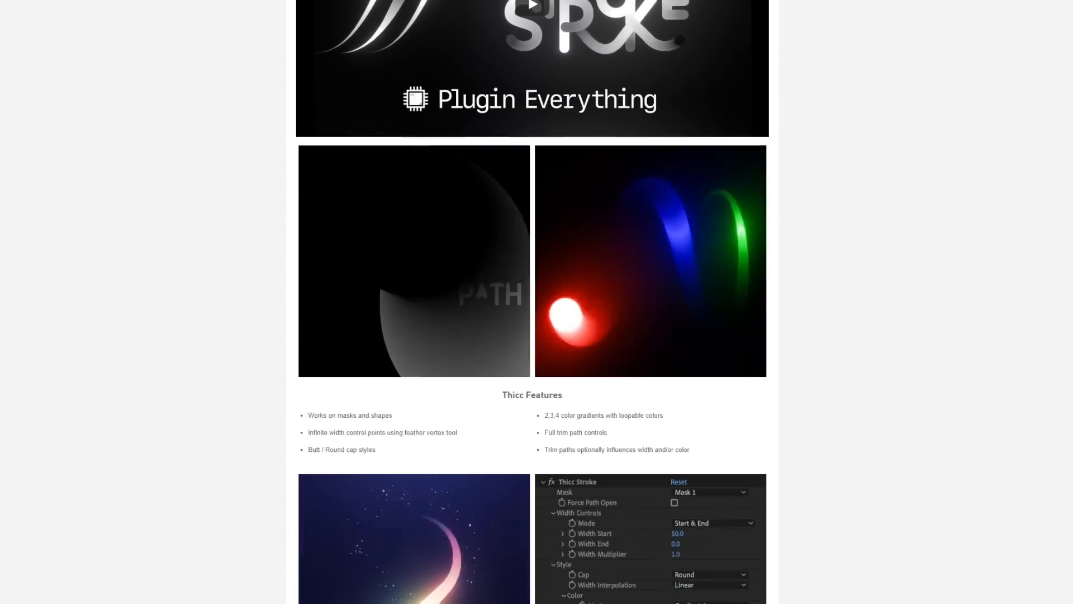
scroll("down", 3)
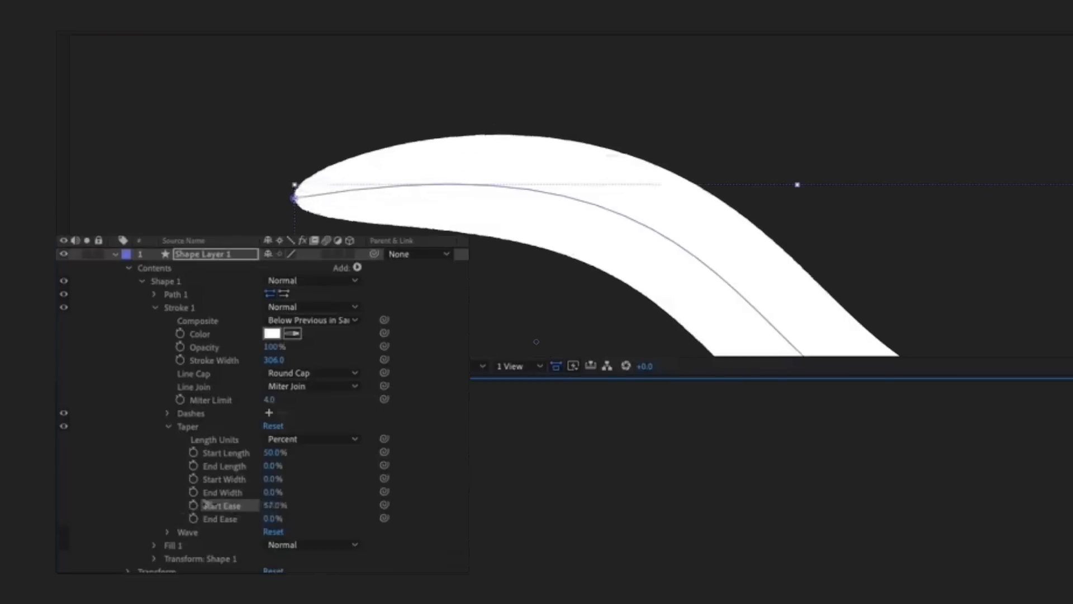
- Raise the taper's Start Ease from 57% to about 68% for a softer start
left_click_drag(276, 505, 287, 505)
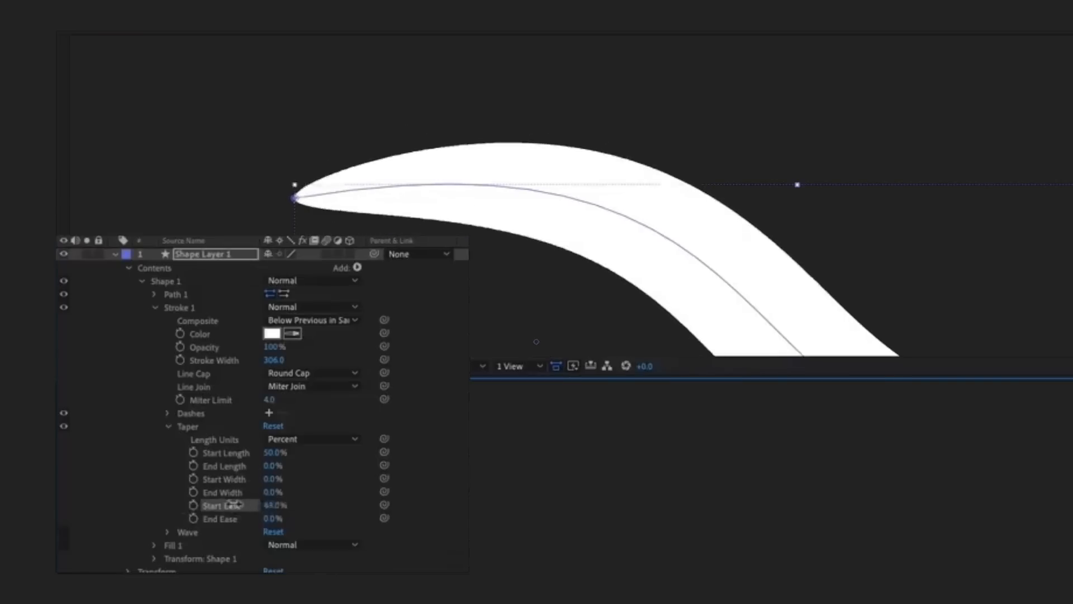